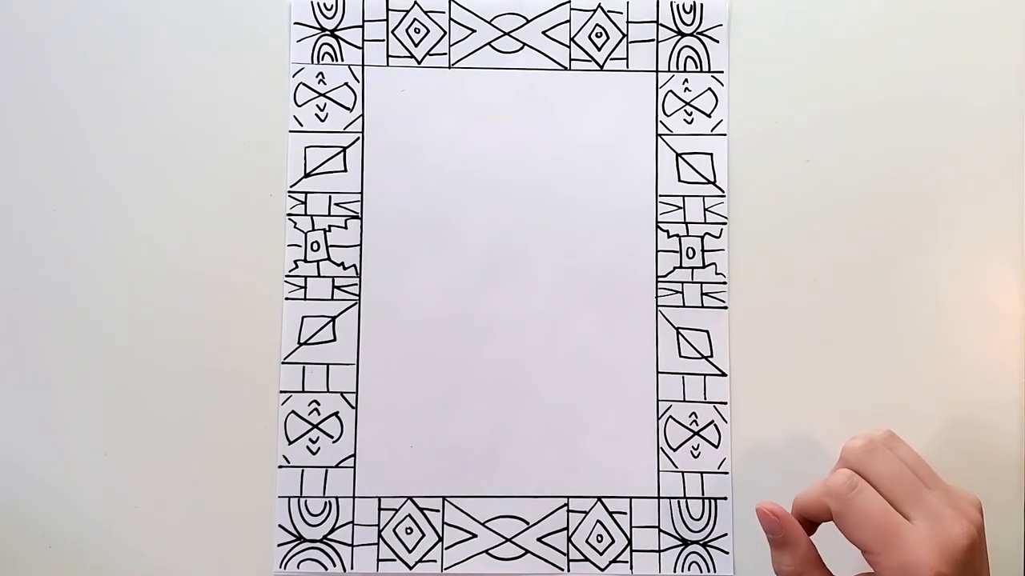
pyautogui.moveTo(680, 465)
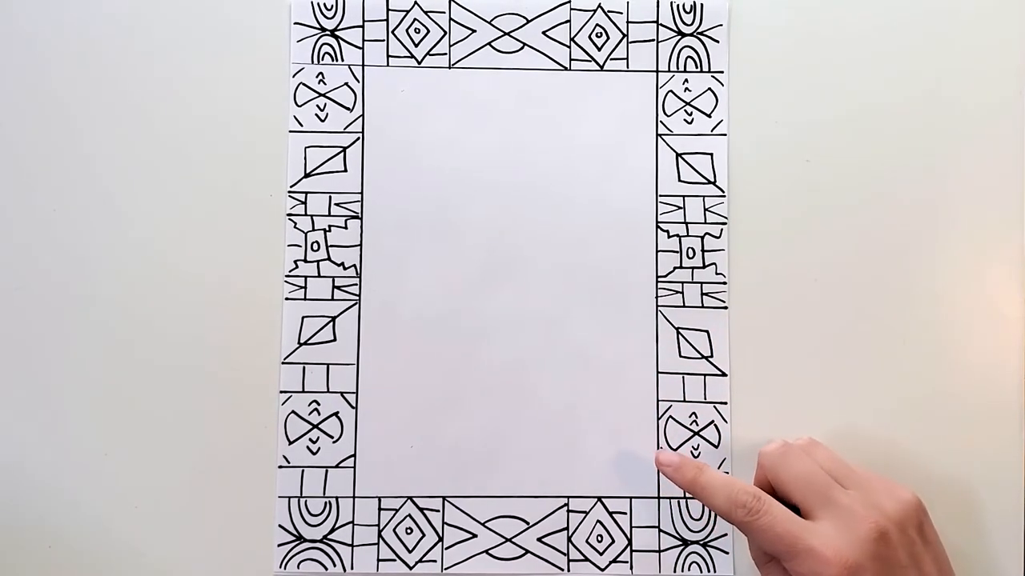